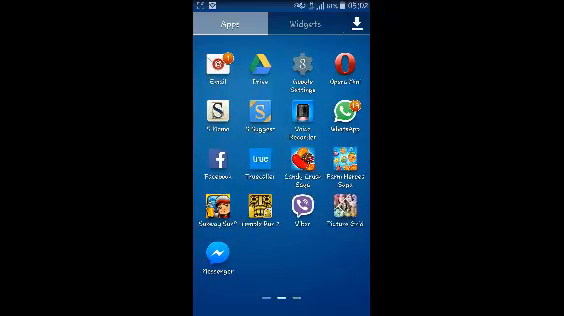
Swipe the app drawer left twice to reach the page with Settings and Play Store
scroll("left", 3)
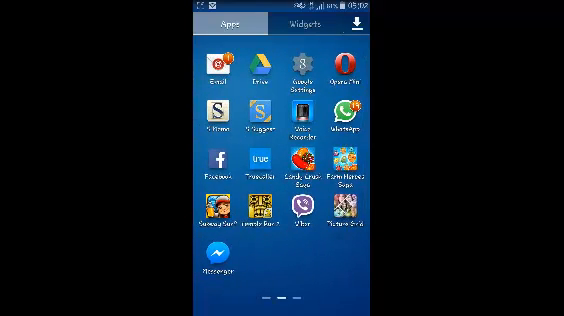
scroll("left", 3)
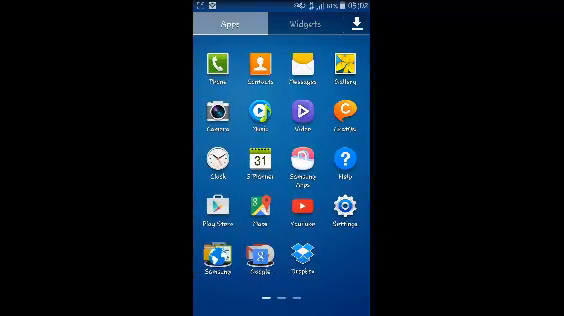
Open Settings, go to Application manager, and select Chrome's App info
left_click(341, 218)
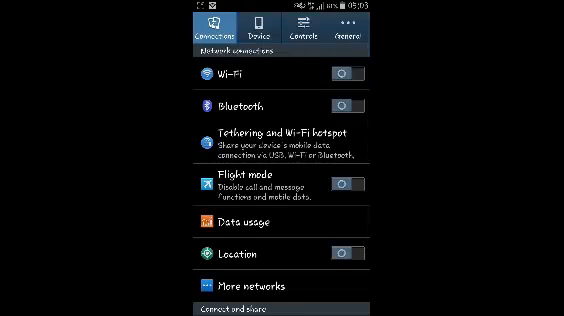
left_click(510, 30)
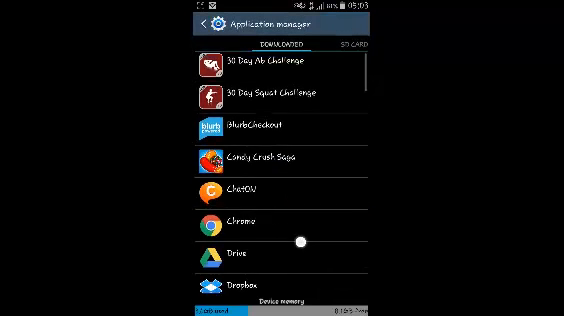
scroll("down", 3)
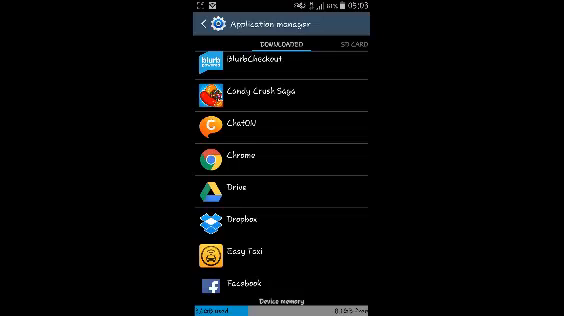
left_click(220, 156)
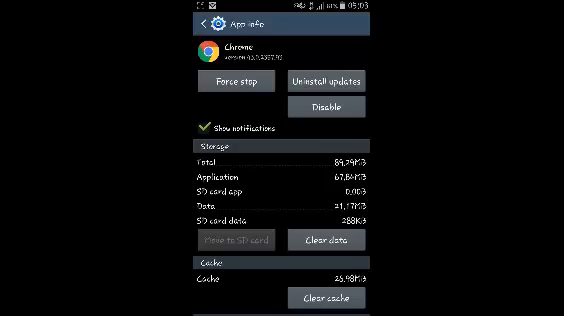
Scroll App info down to Launch by default and clear Chrome's defaults
scroll("down", 3)
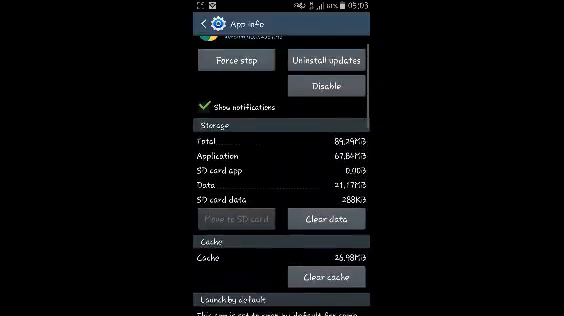
scroll("down", 3)
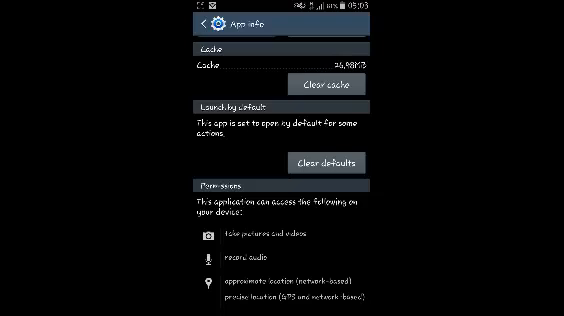
left_click(329, 162)
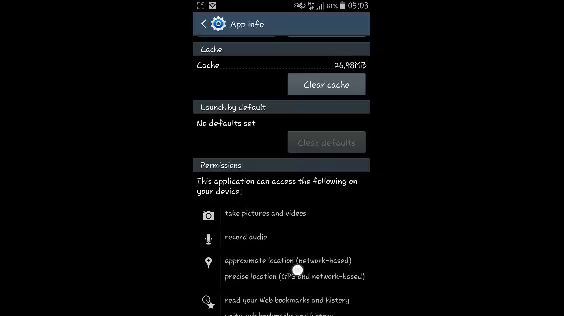
scroll("up", 3)
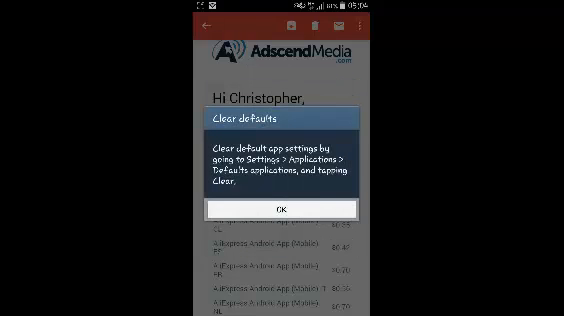
Acknowledge the Clear defaults notice with OK
left_click(282, 209)
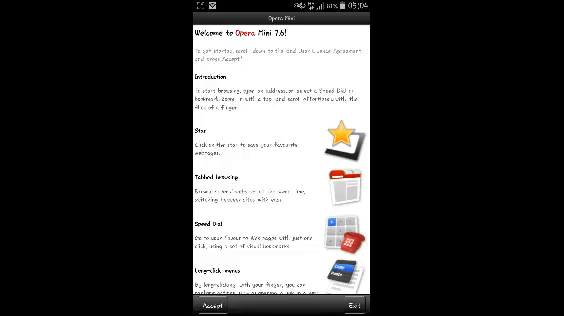